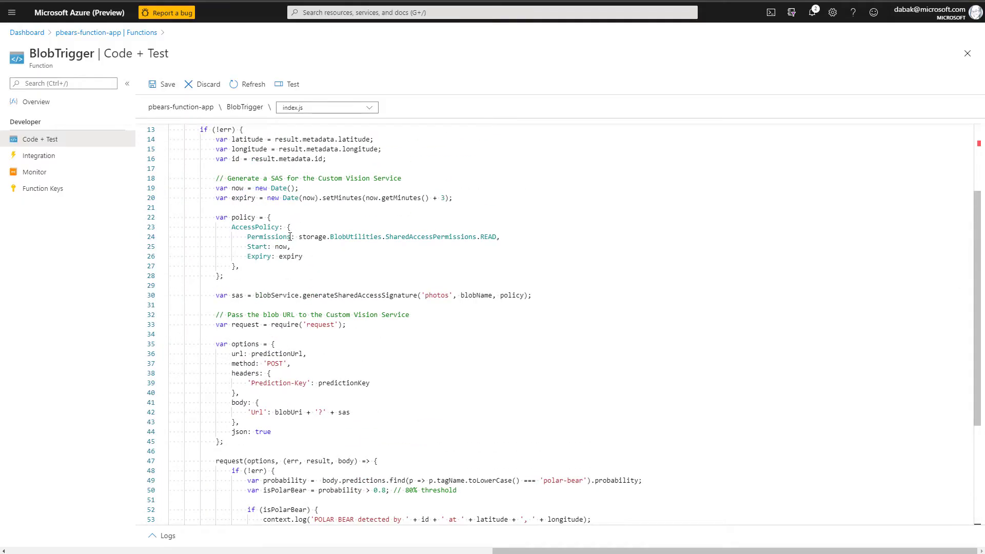
Set the index.js connection name to pbearphotos_STORAGE and return to the BlobTrigger overview
{"action": "scroll", "scroll_direction": "up", "scroll_amount": 3}
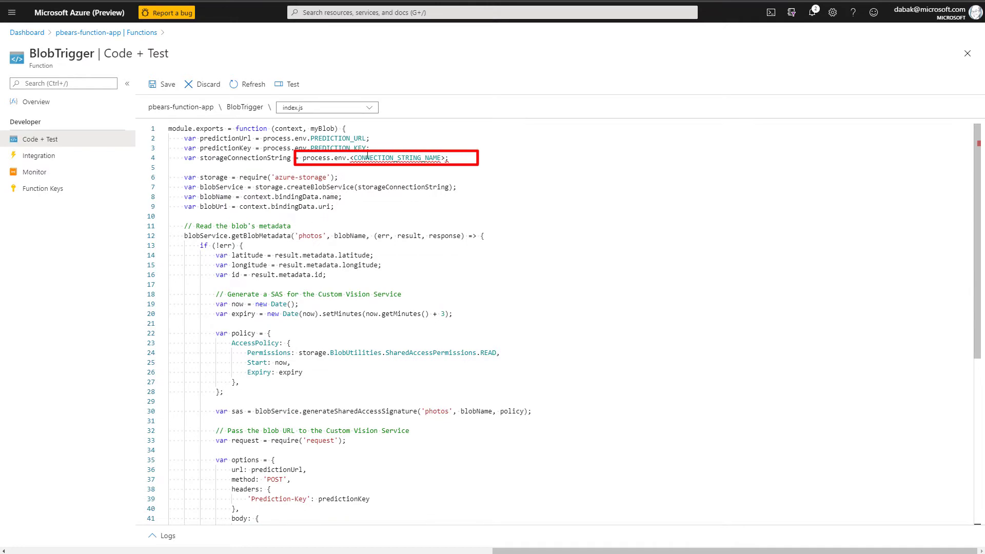
{"action": "mouse_move", "coordinate": [423, 168]}
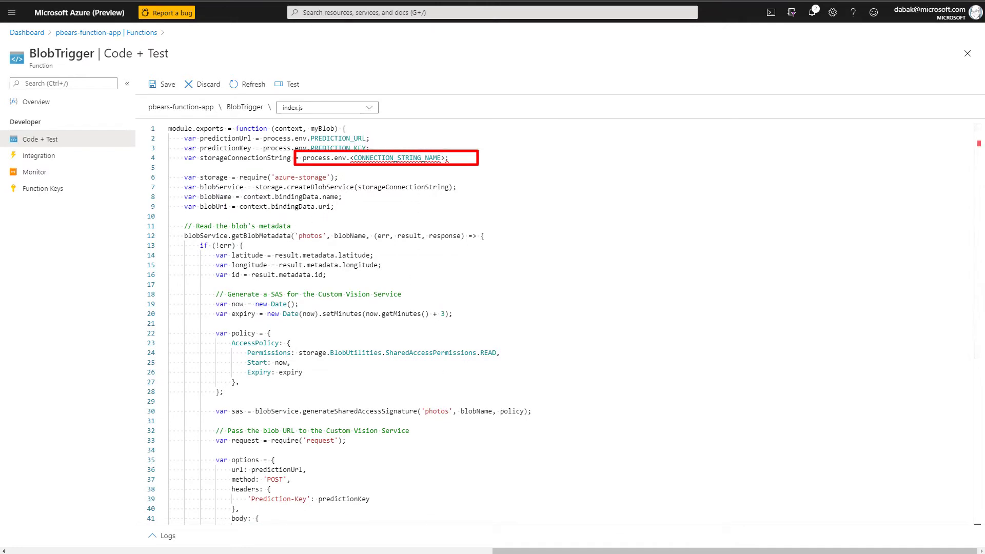
{"action": "type", "text": "pbearphotos_STORAGE"}
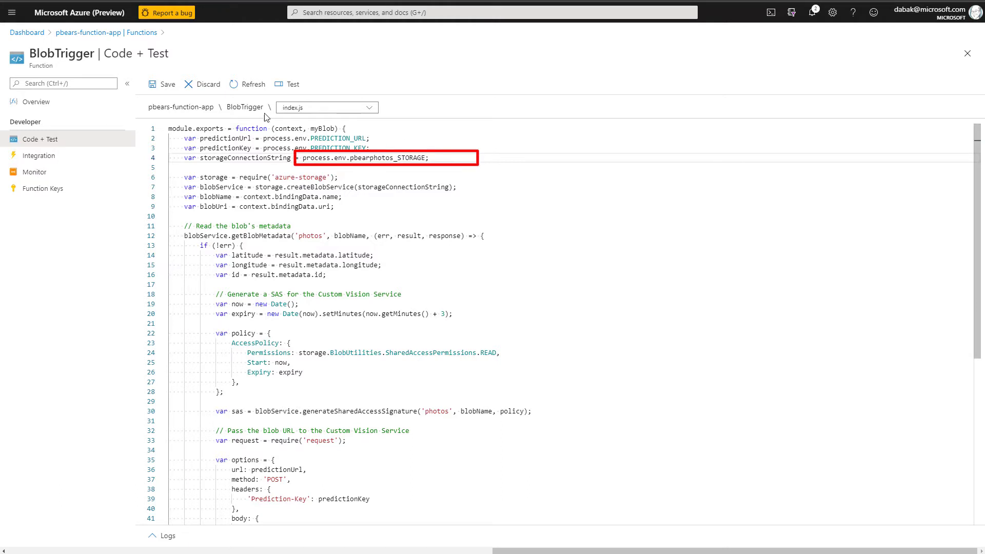
{"action": "left_click", "coordinate": [36, 101]}
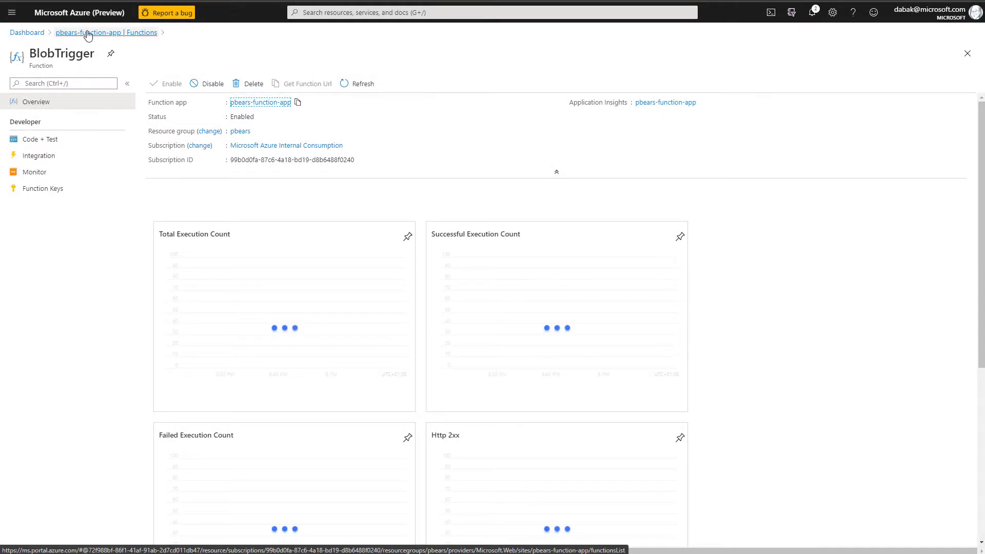
Open the pbears-function-app Console to install the request and azure-storage npm packages
{"action": "left_click", "coordinate": [106, 32]}
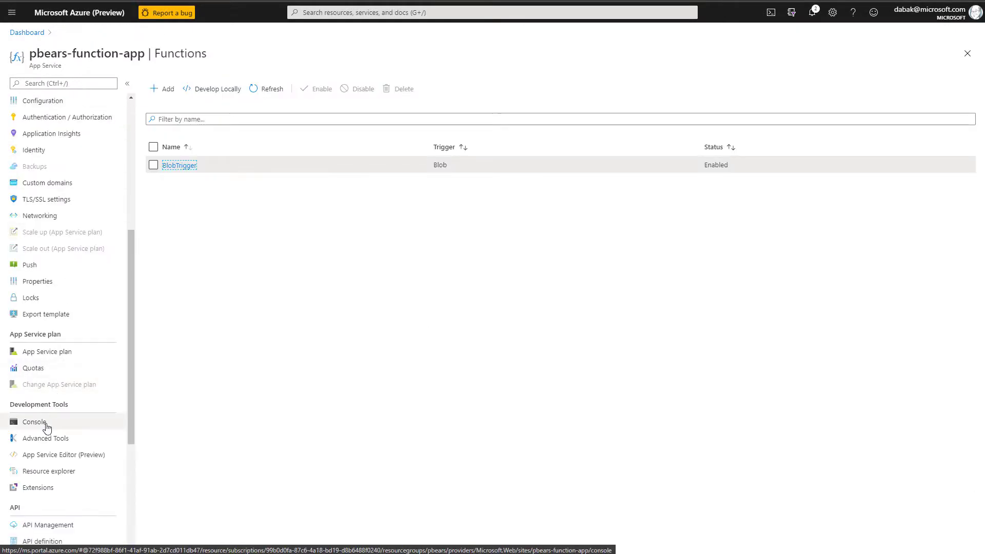
{"action": "left_click", "coordinate": [34, 421]}
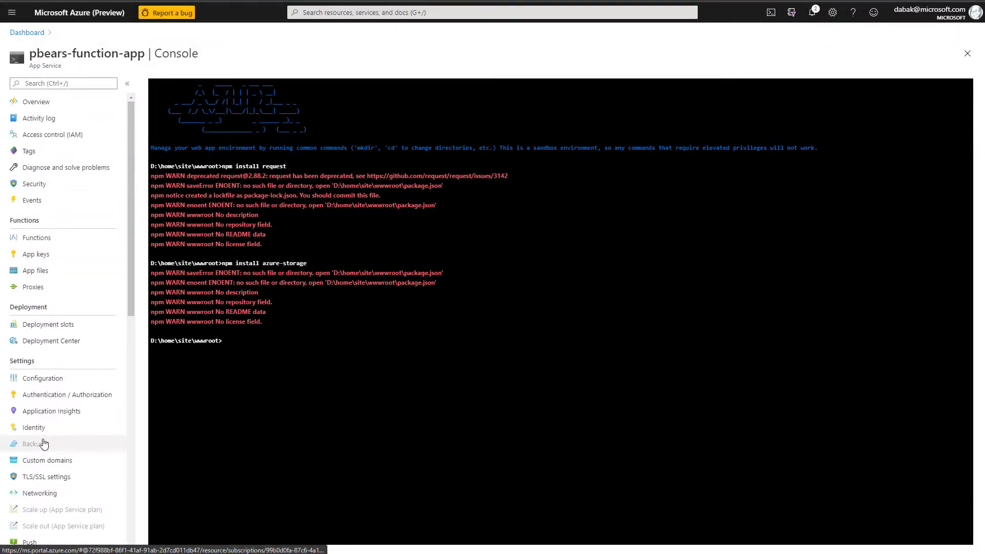
{"action": "mouse_move", "coordinate": [43, 377]}
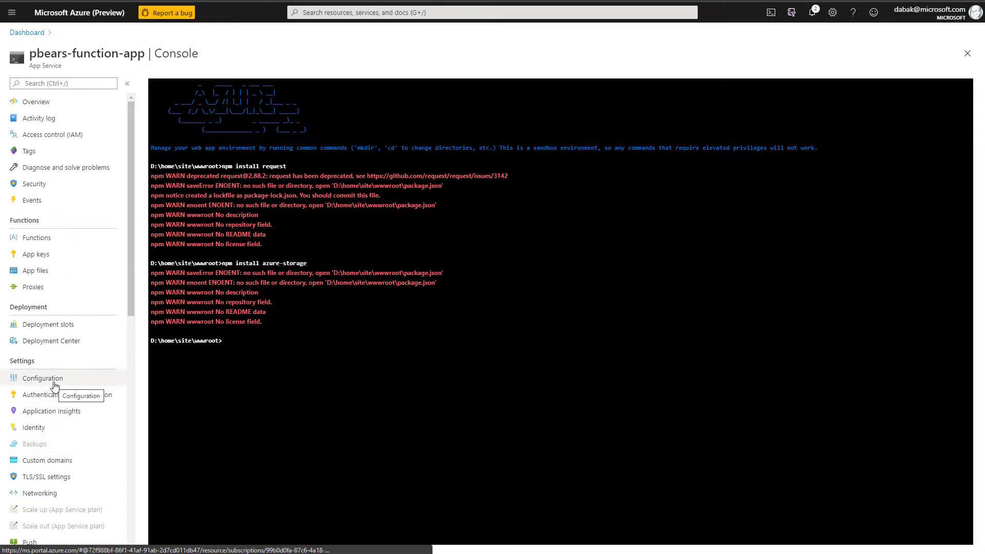
In Configuration, add the PREDICTION_URL and PREDICTION_KEY app settings and save
{"action": "left_click", "coordinate": [42, 377]}
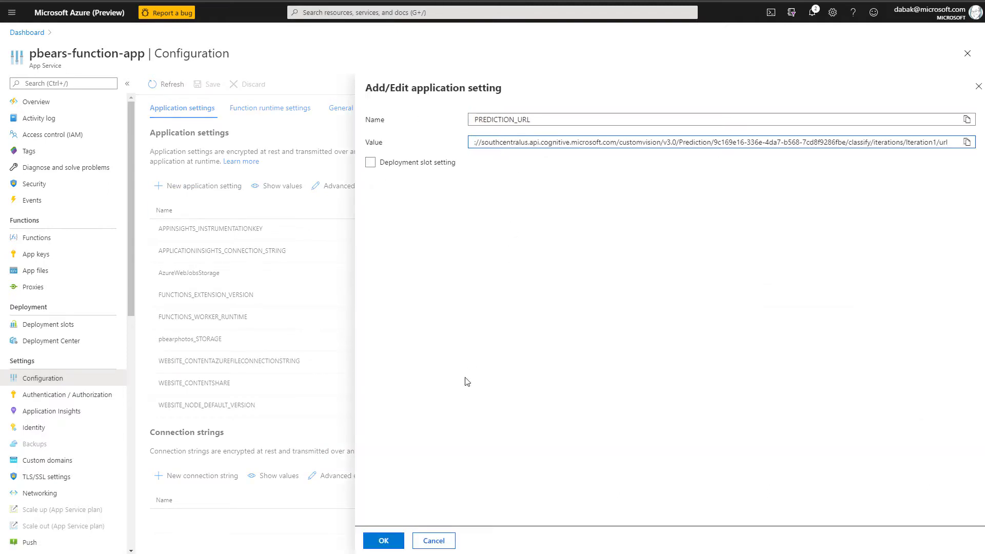
{"action": "left_click", "coordinate": [383, 540]}
{"action": "type", "text": "PREDICTION_KEY"}
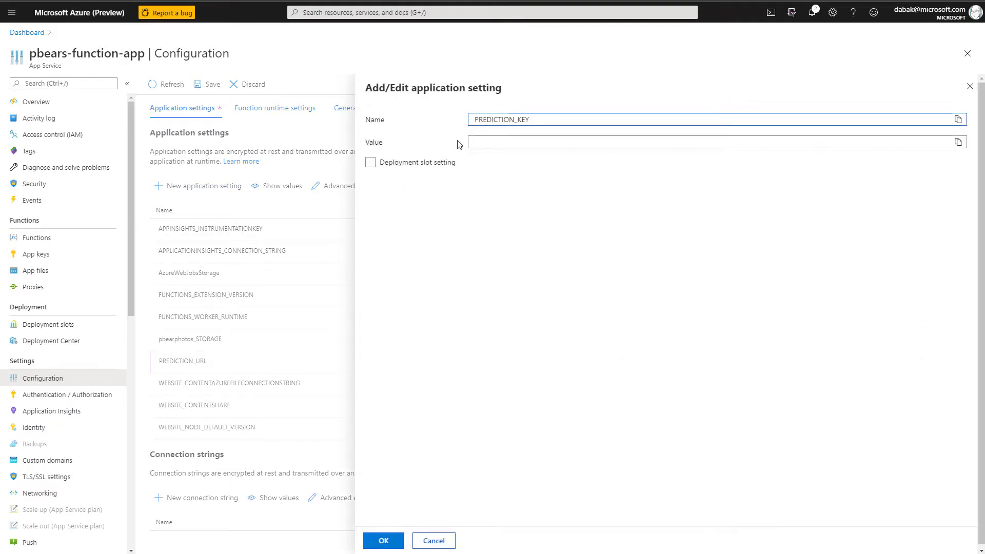
{"action": "left_click", "coordinate": [383, 540]}
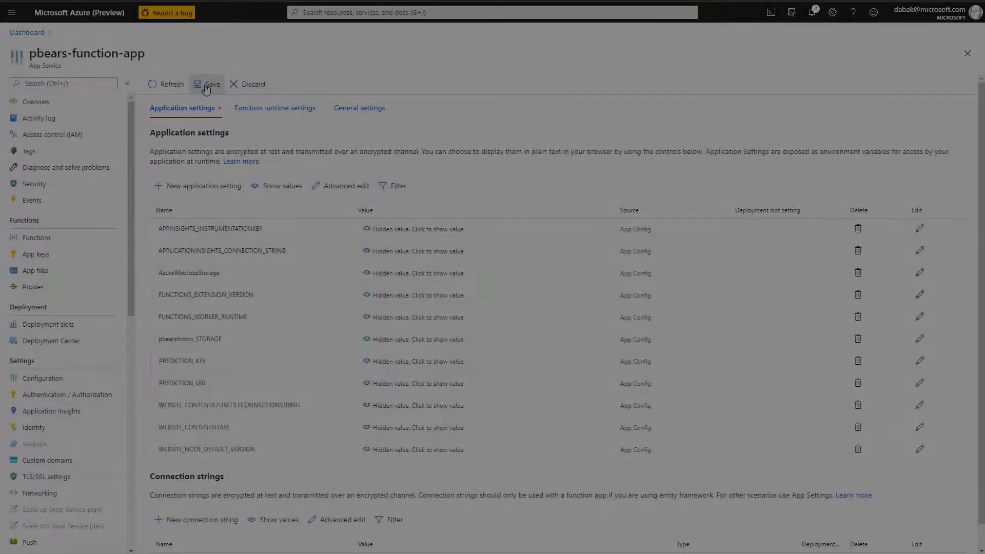
{"action": "left_click", "coordinate": [206, 84]}
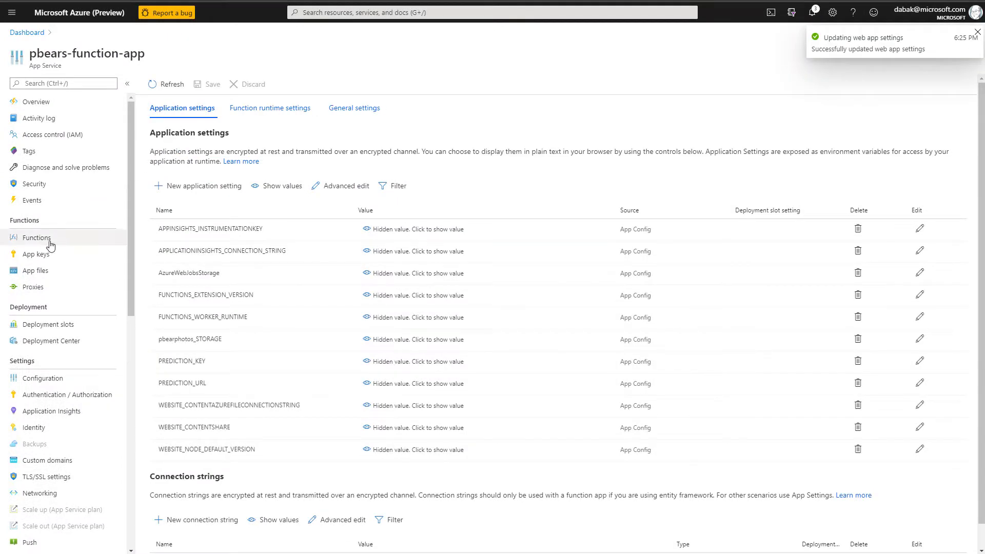
Open BlobTrigger's Code + Test with logs streaming, then run node run.js locally
{"action": "left_click", "coordinate": [37, 237]}
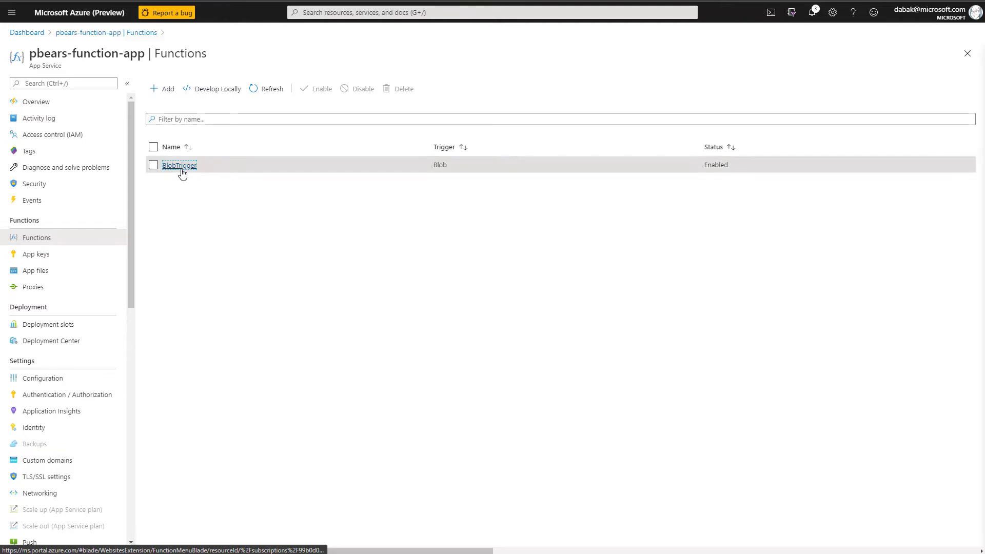
{"action": "left_click", "coordinate": [180, 165]}
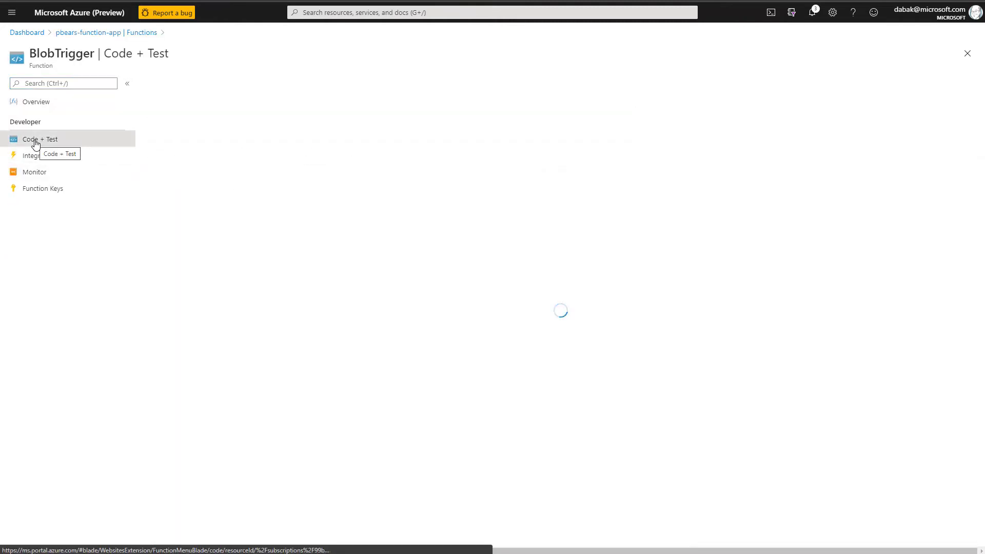
{"action": "left_click", "coordinate": [40, 139]}
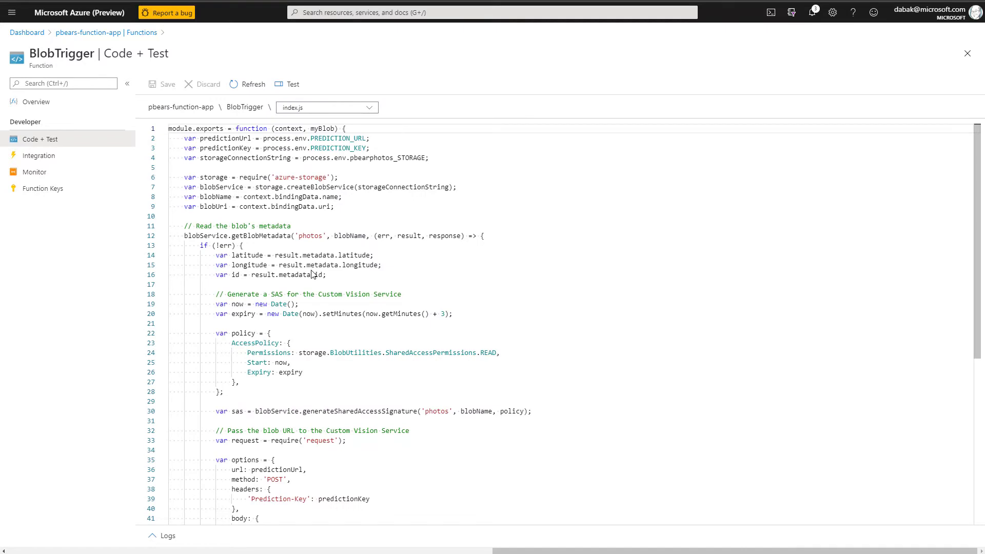
{"action": "left_click", "coordinate": [166, 535]}
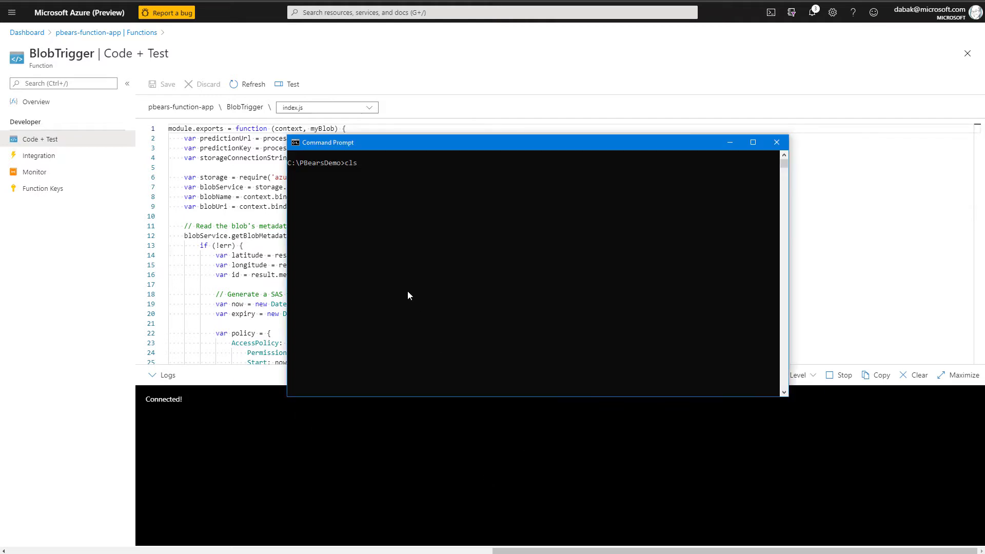
{"action": "type", "text": "node run.js"}
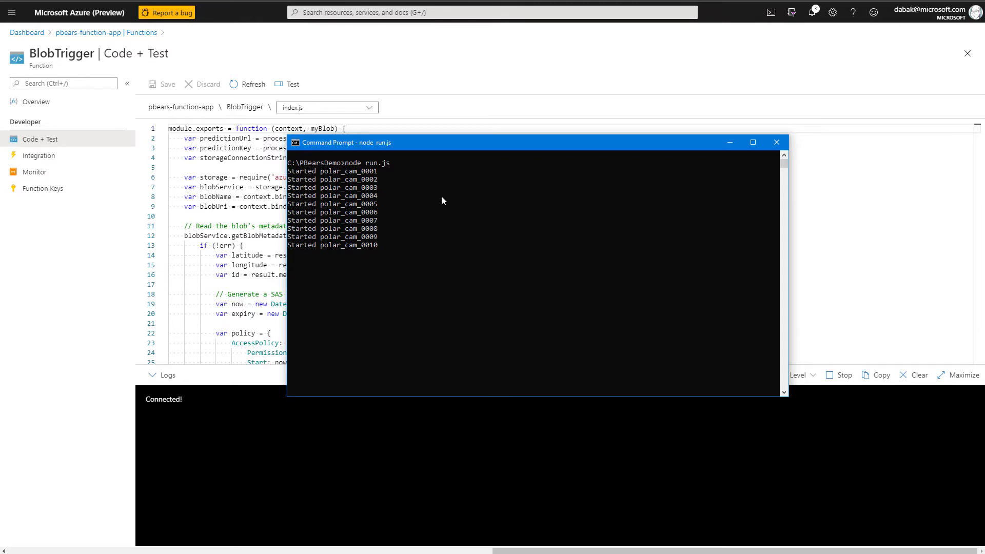